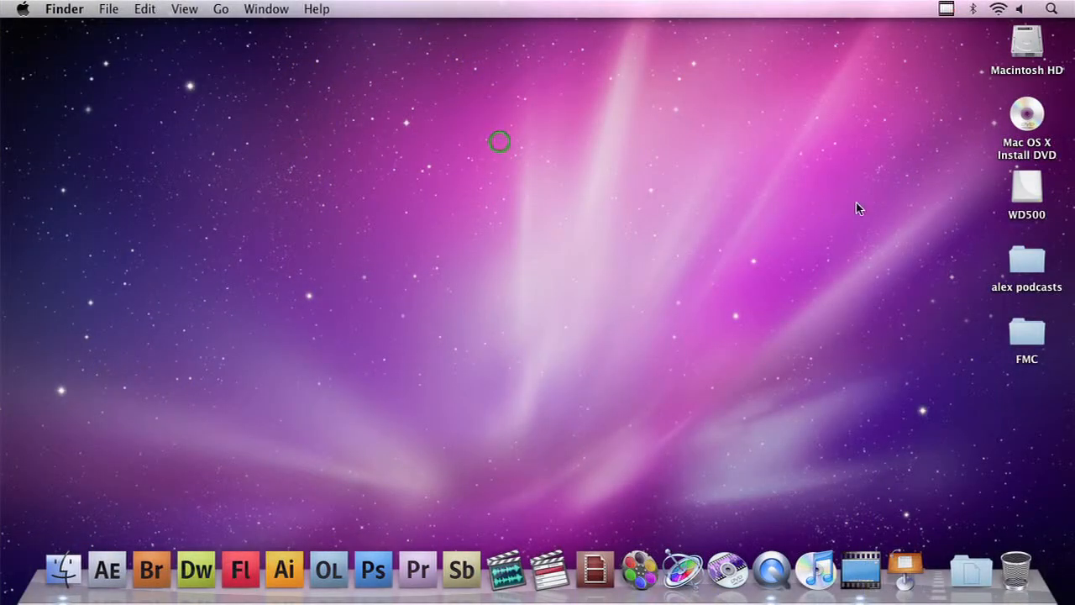
Step: Open the Mac OS X Install DVD from the desktop to view its contents
left_click(1026, 114)
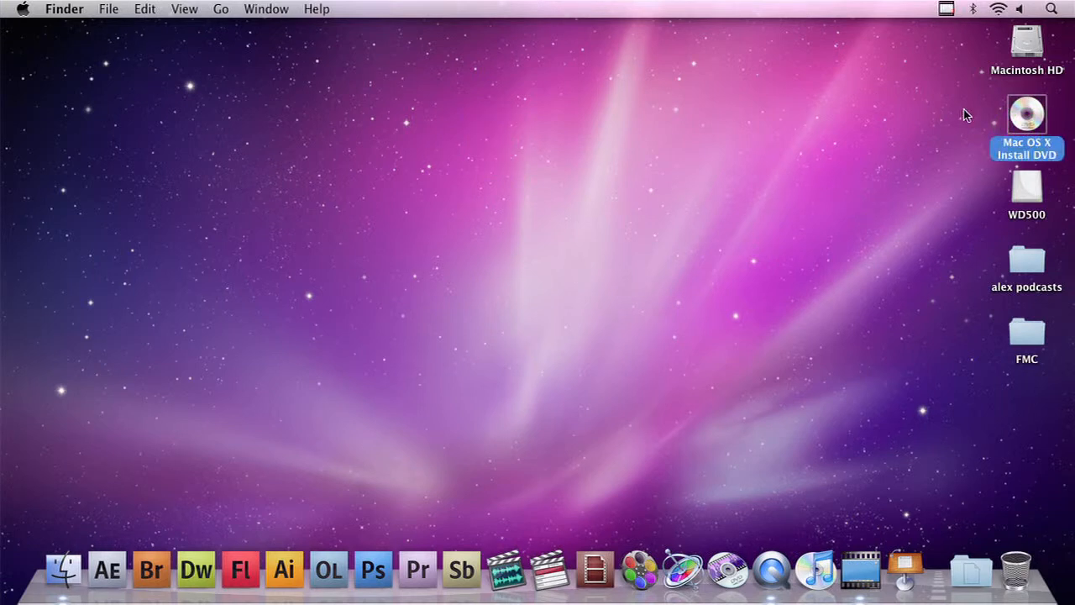
double_click(1027, 114)
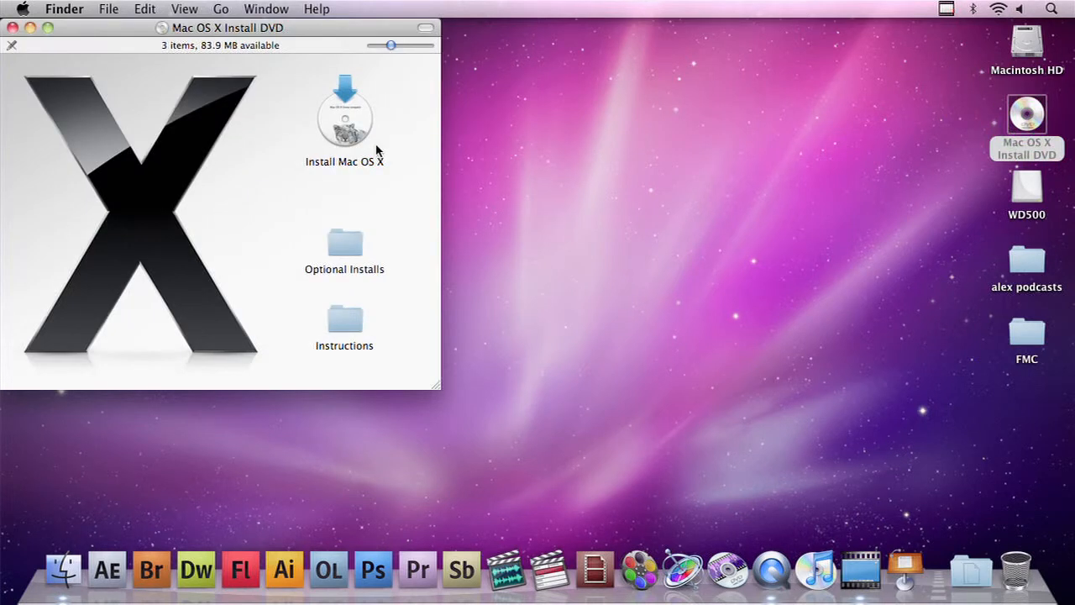
mouse_move(33, 35)
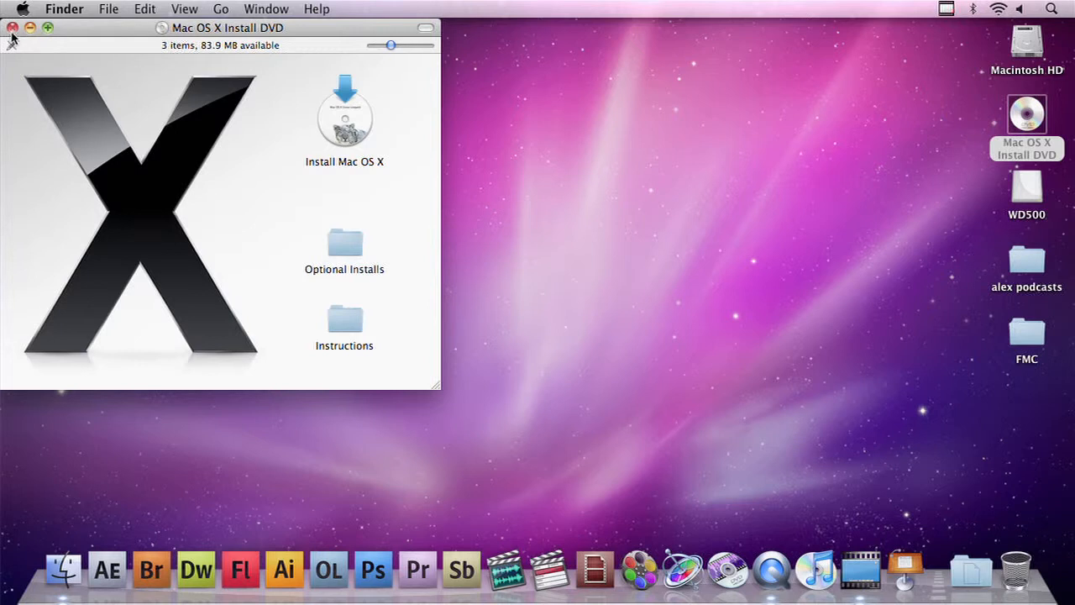
Step: Close the DVD window and launch Disk Utility from the Utilities folder
left_click(14, 27)
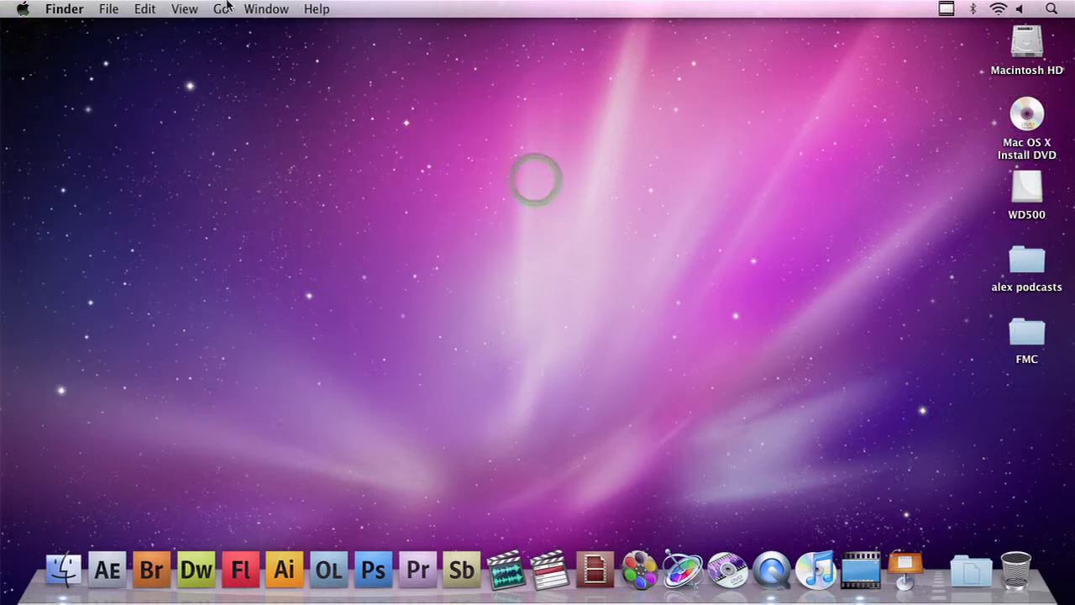
left_click(222, 10)
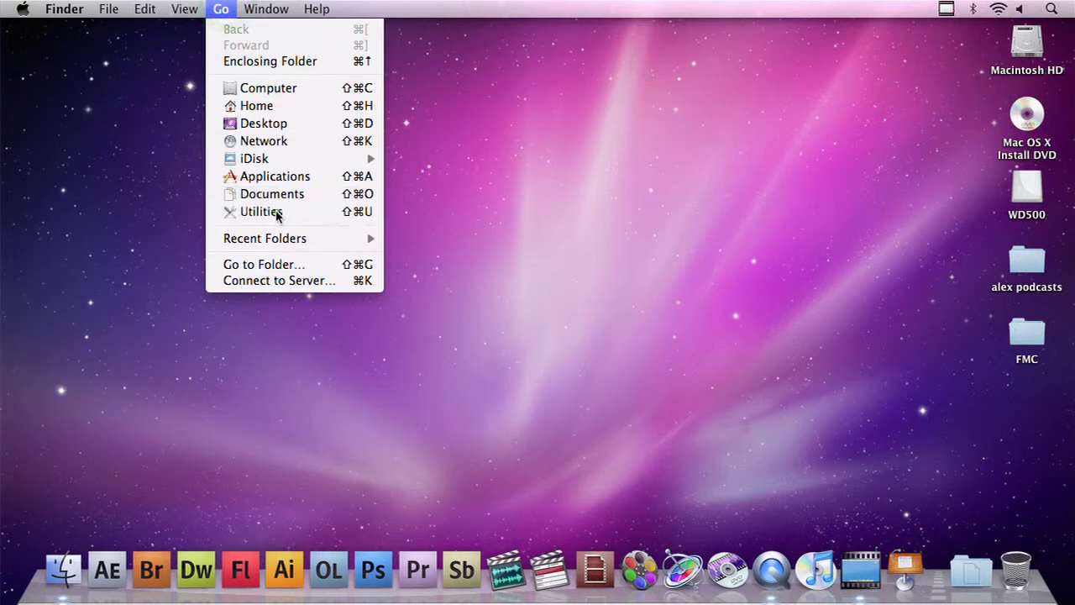
left_click(260, 211)
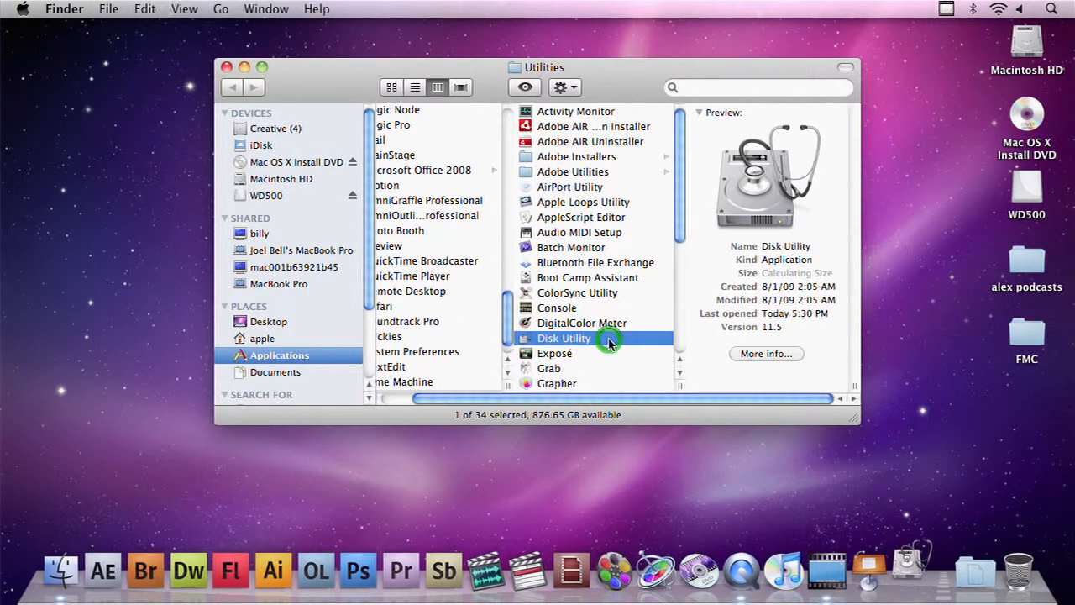
double_click(565, 337)
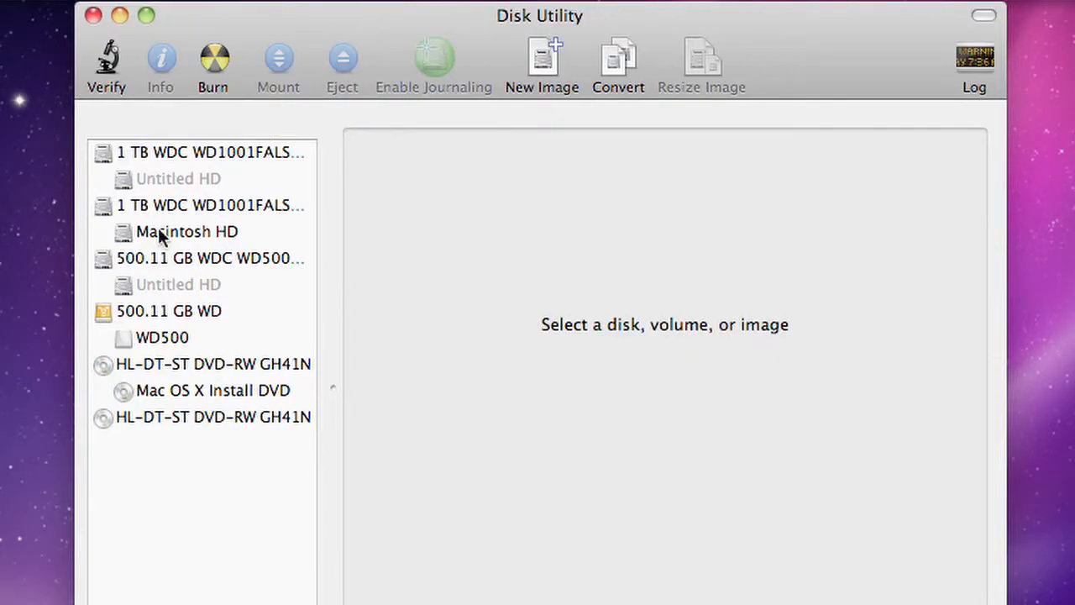
mouse_move(192, 141)
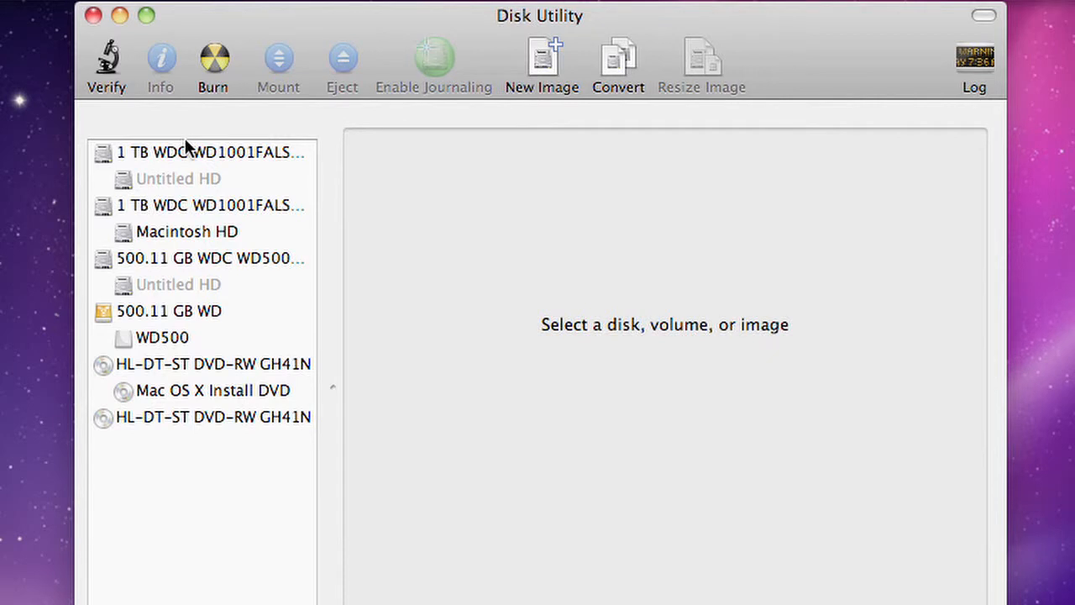
mouse_move(169, 399)
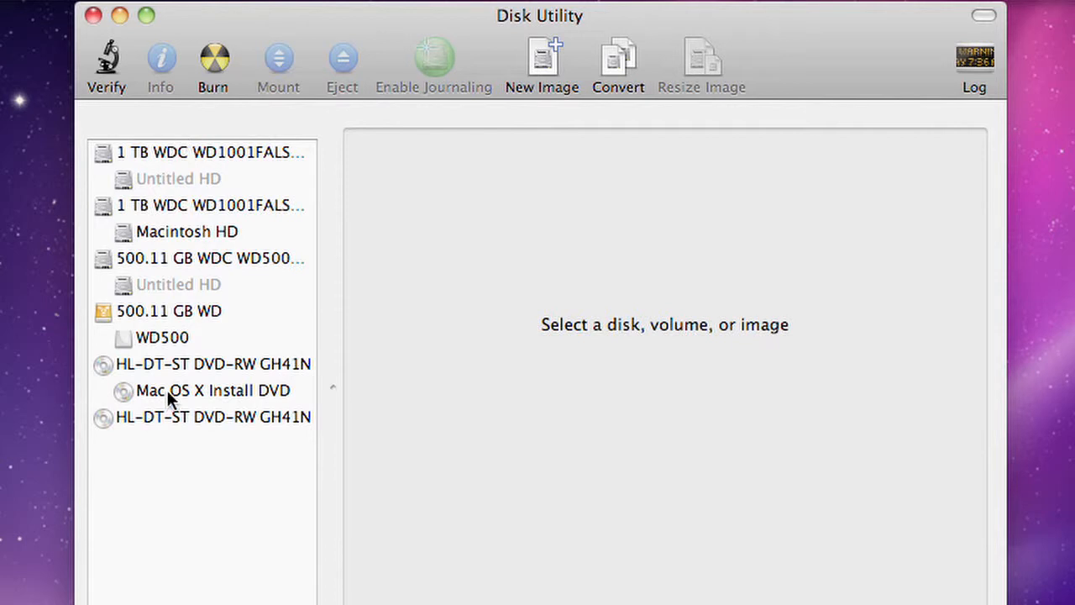
mouse_move(186, 403)
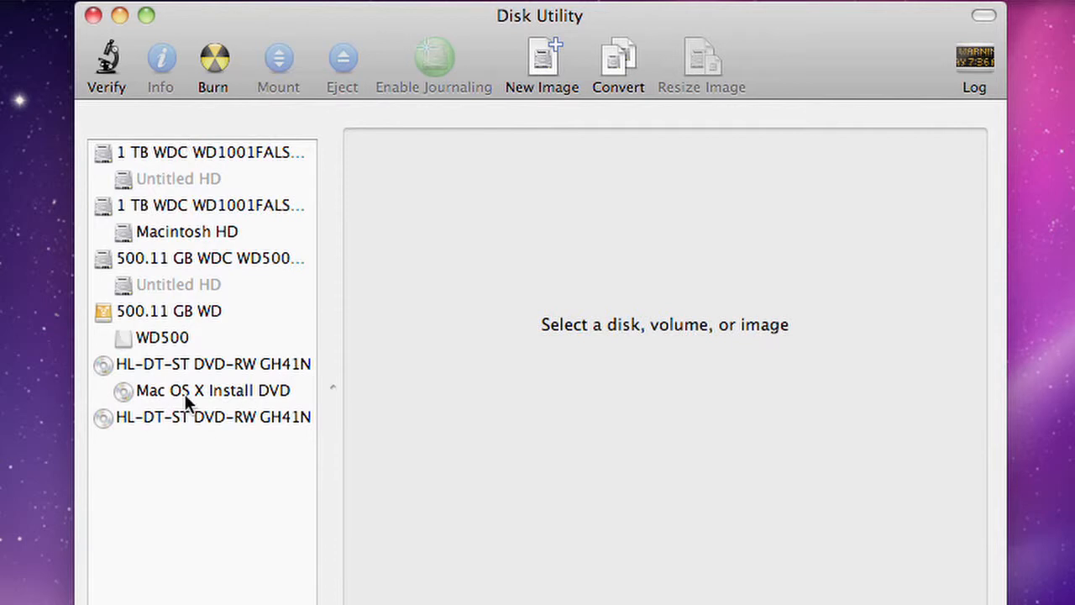
Step: Create a compressed, unencrypted image of the Mac OS X Install DVD, saved to the Desktop
left_click(212, 390)
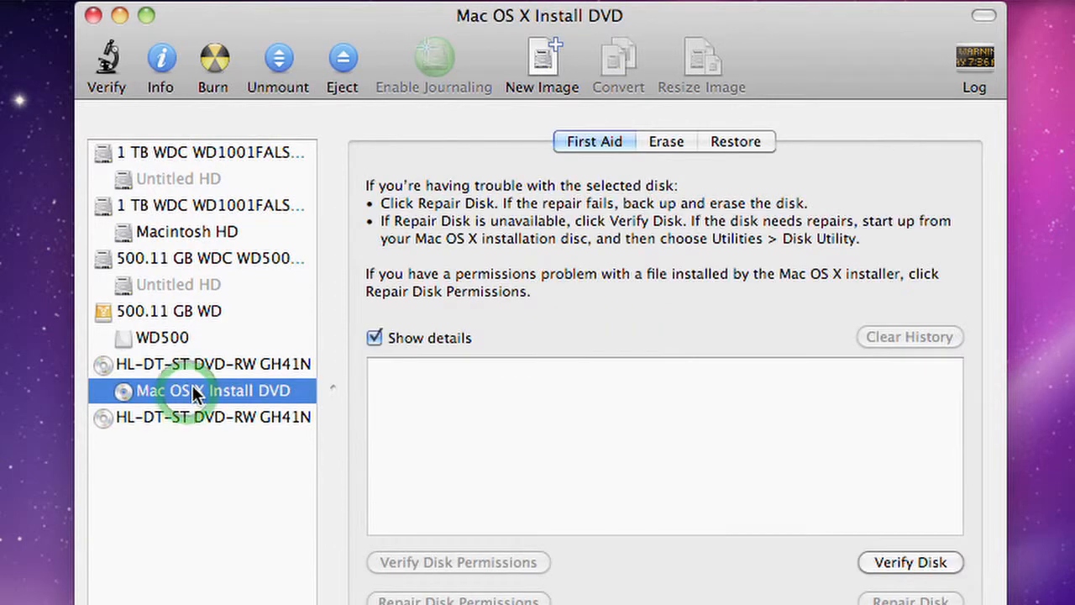
mouse_move(537, 67)
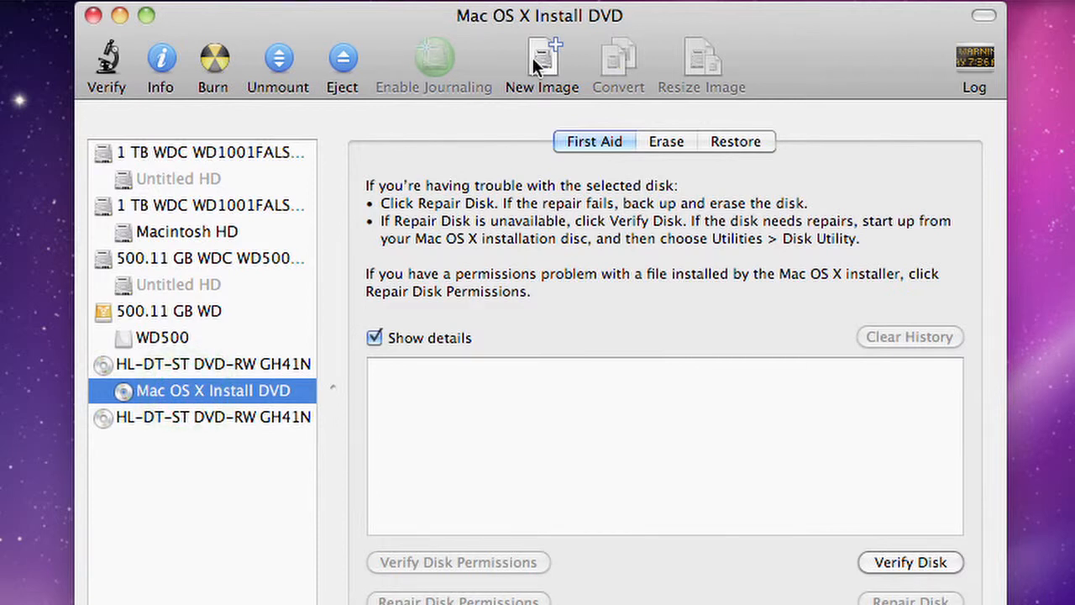
mouse_move(541, 64)
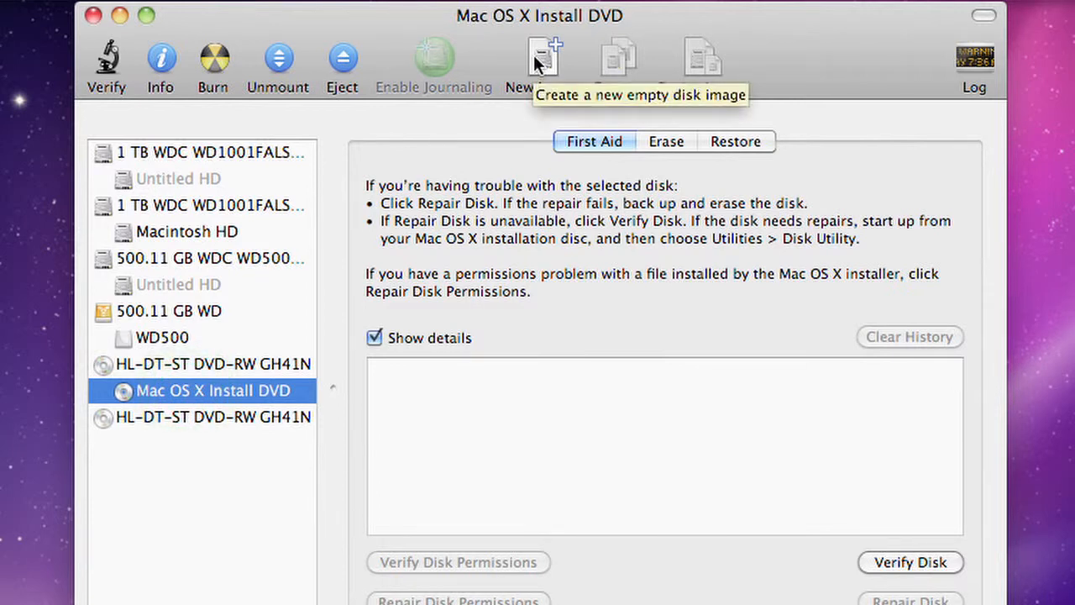
left_click(543, 59)
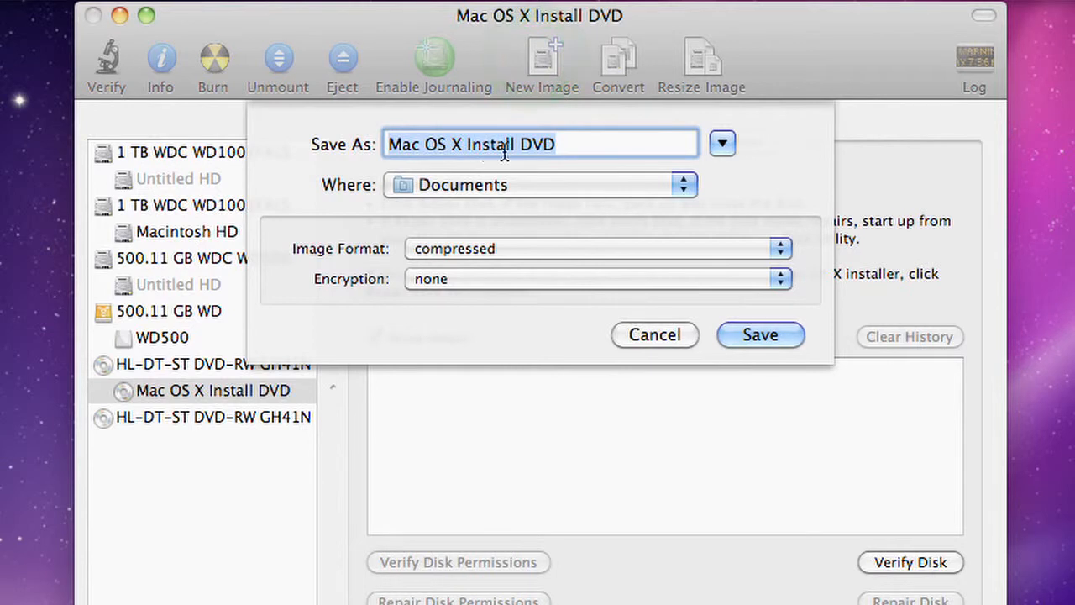
mouse_move(571, 145)
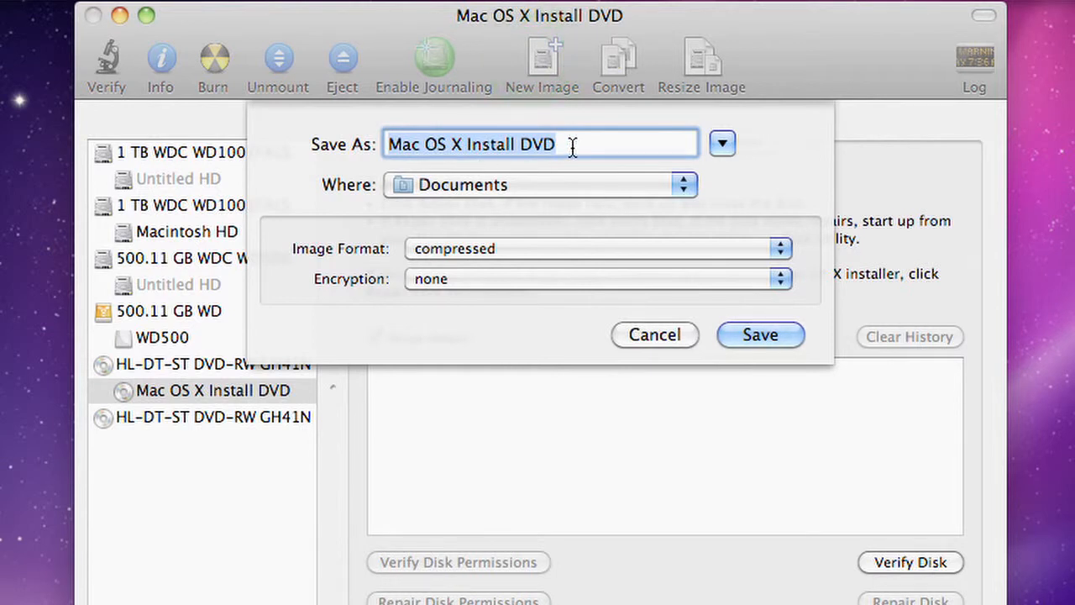
mouse_move(574, 183)
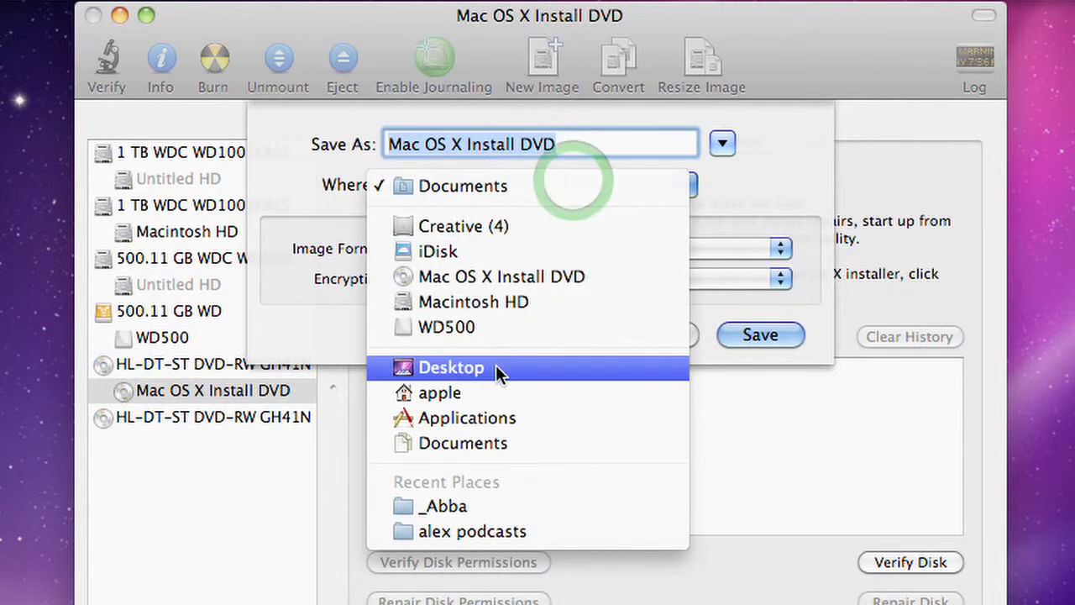
left_click(451, 367)
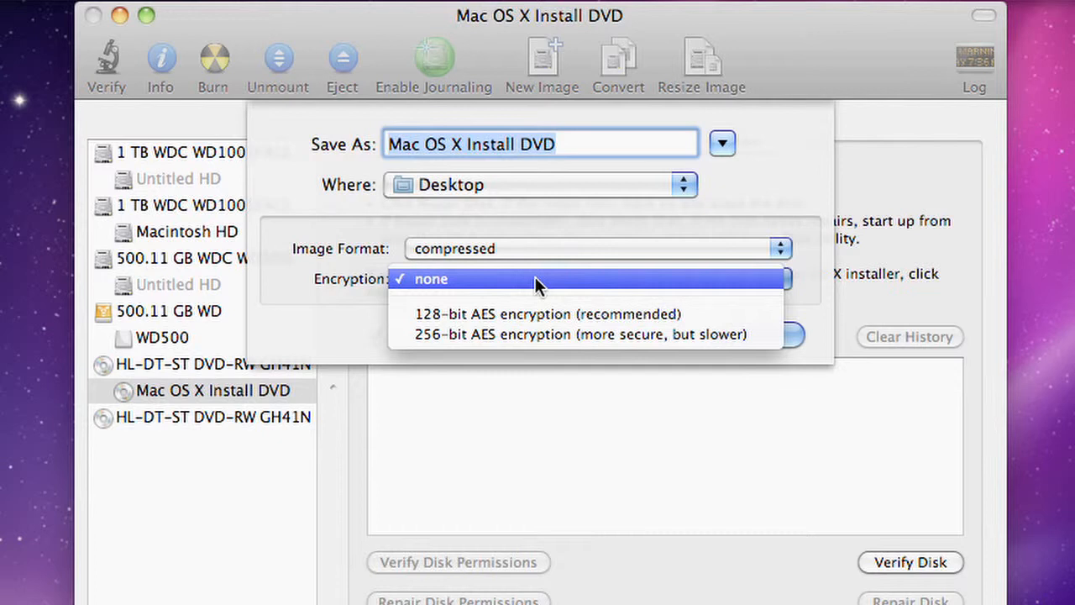
left_click(430, 279)
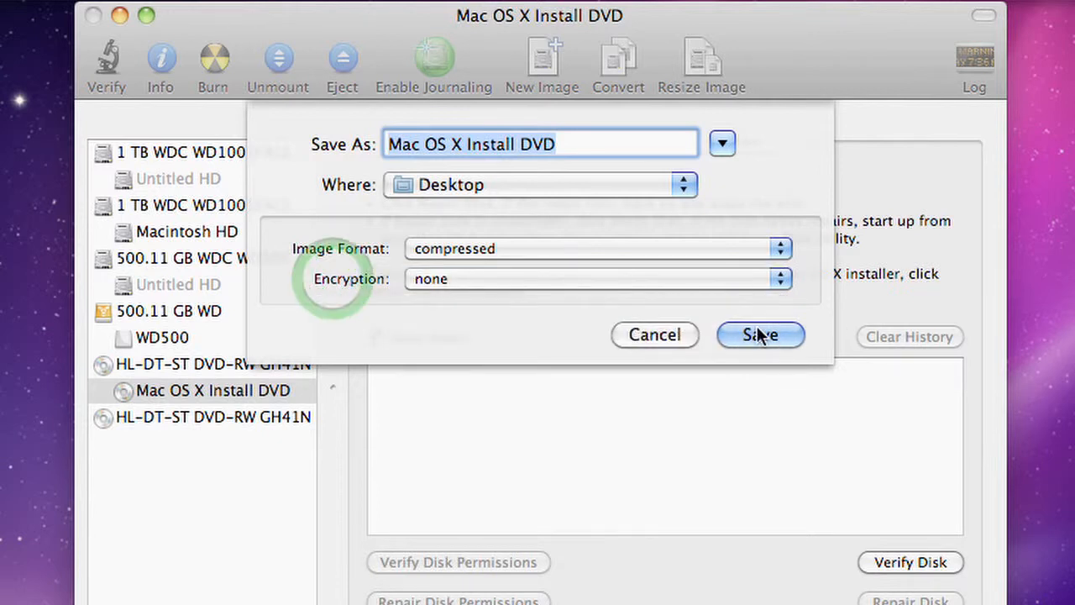
left_click(759, 335)
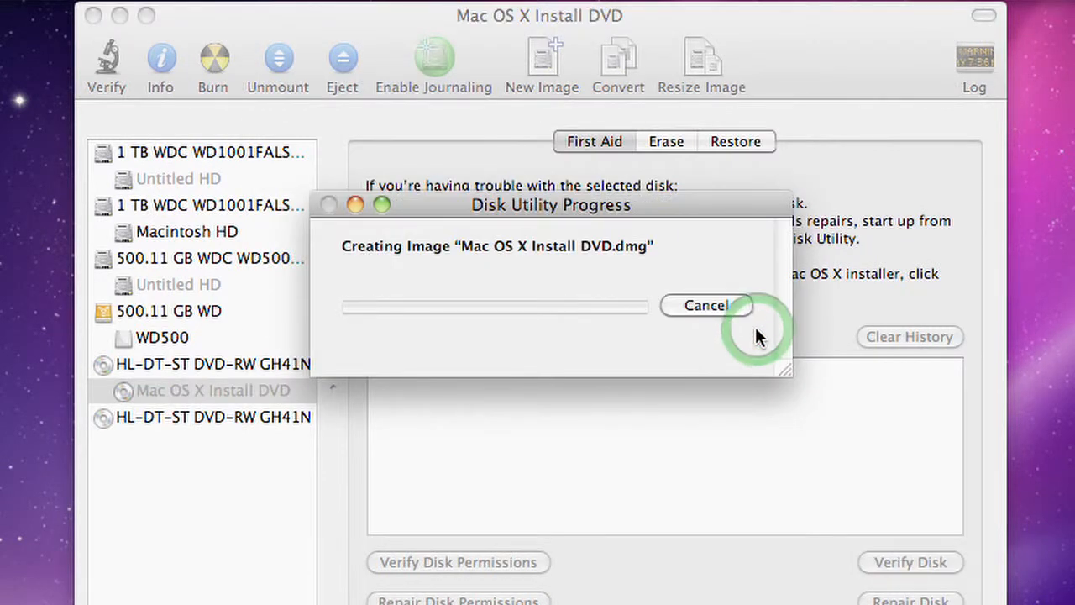
mouse_move(760, 336)
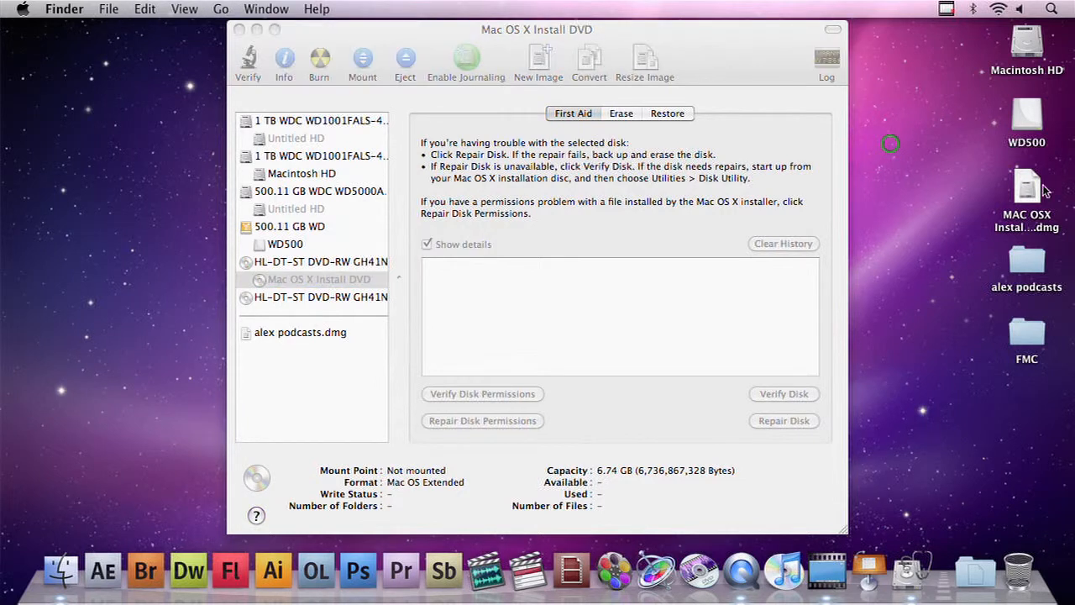
Step: With the DVD .dmg finished on the Desktop, open the WD500 drive
left_click(1027, 184)
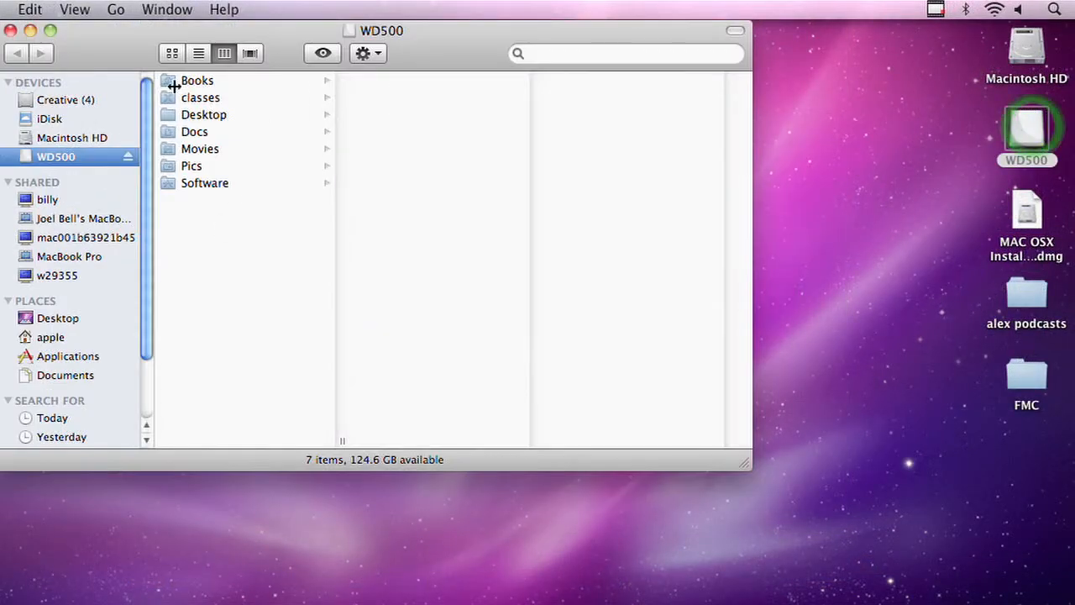
Step: Browse WD500's Software folder down through Mac OS X to the Snow Leopard installers
left_click(205, 183)
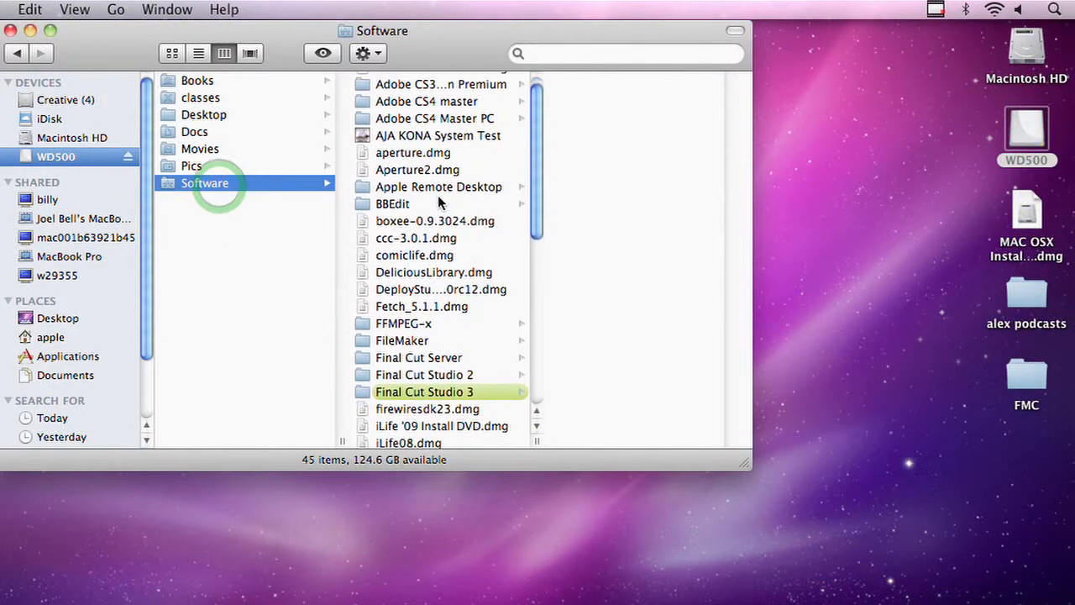
left_click(407, 262)
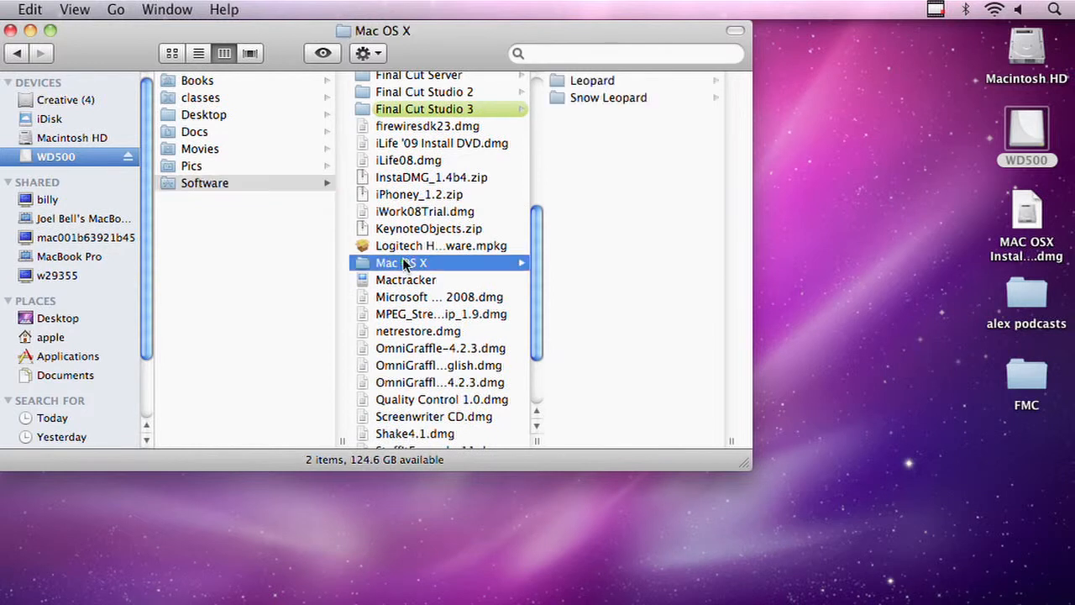
left_click(609, 98)
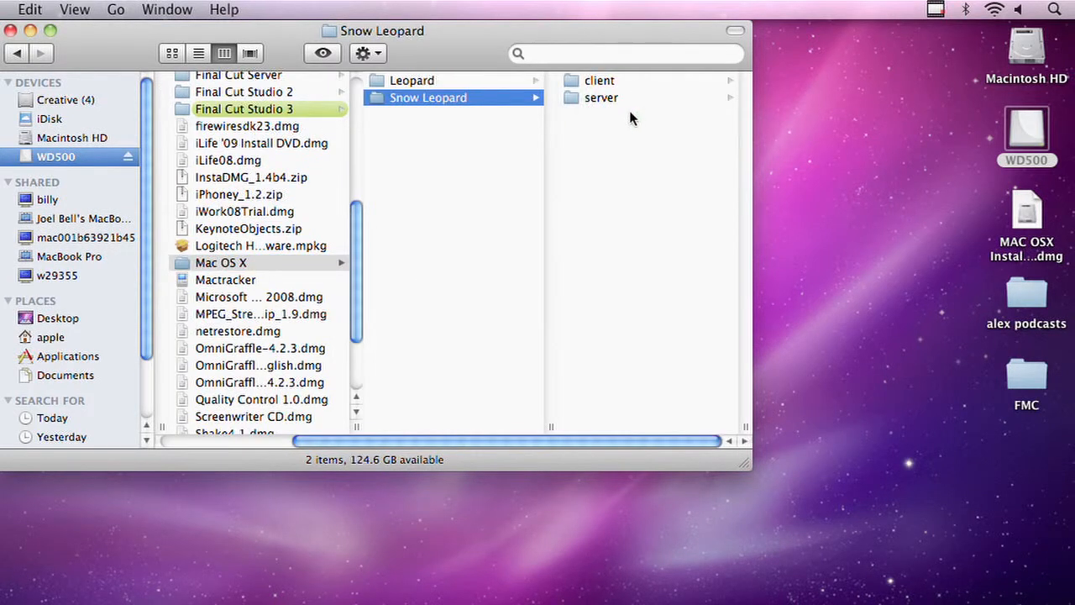
mouse_move(255, 139)
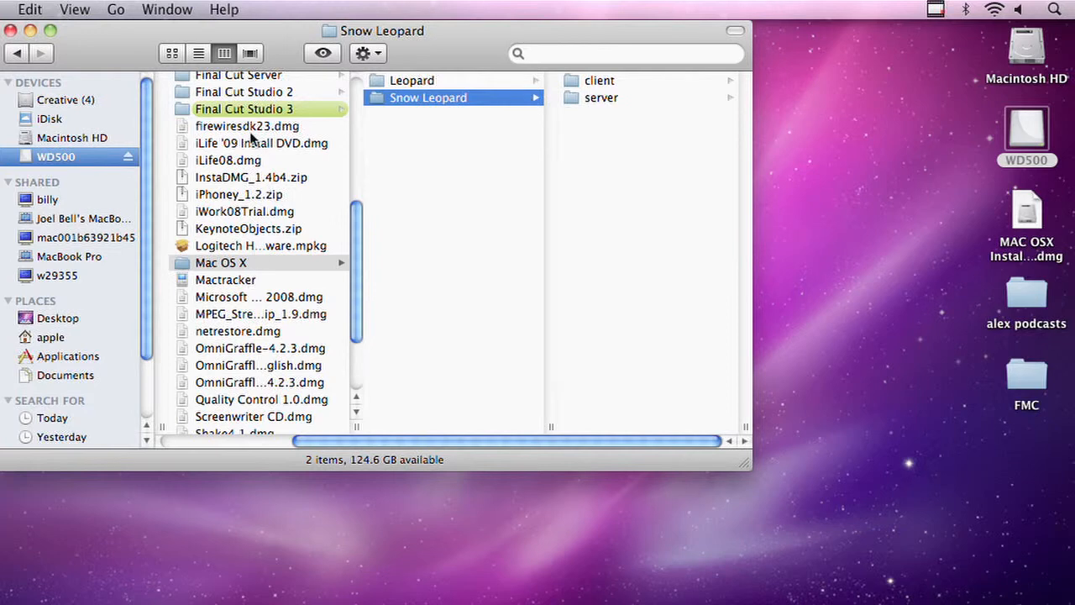
scroll("up", 3)
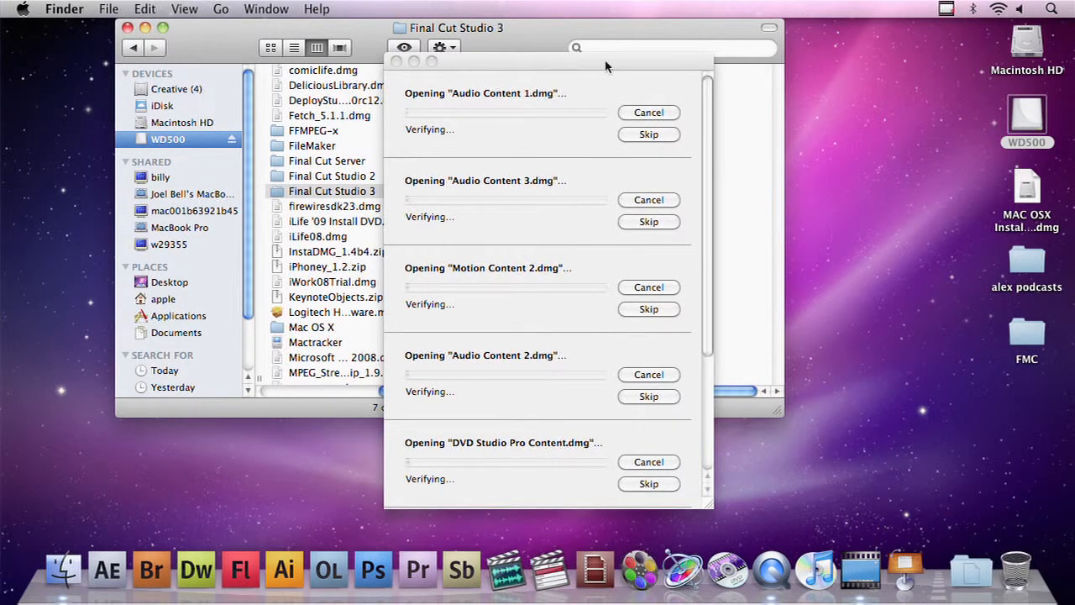
mouse_move(498, 142)
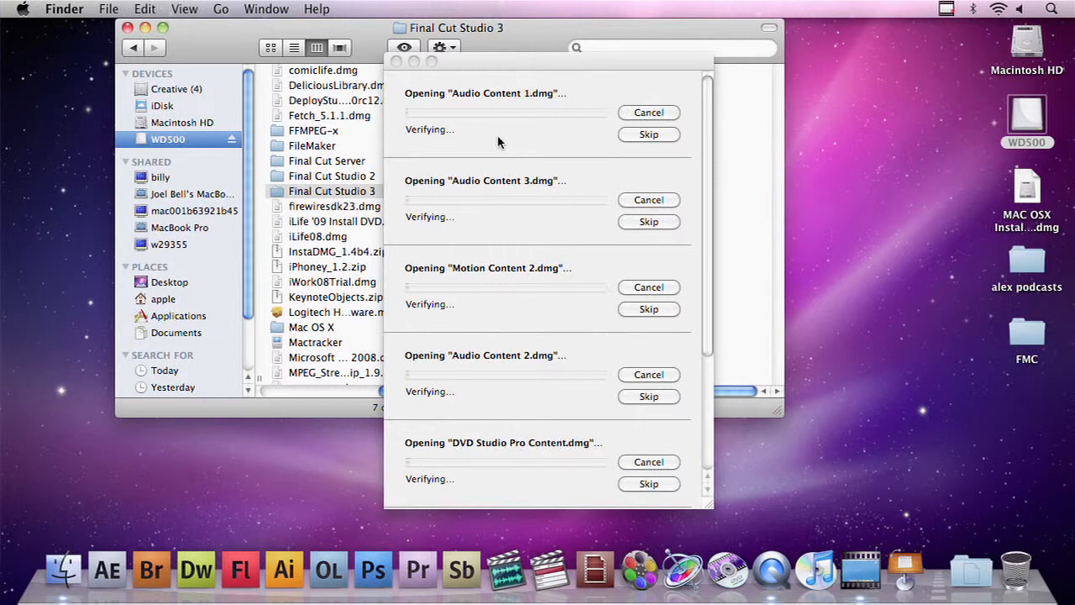
mouse_move(525, 60)
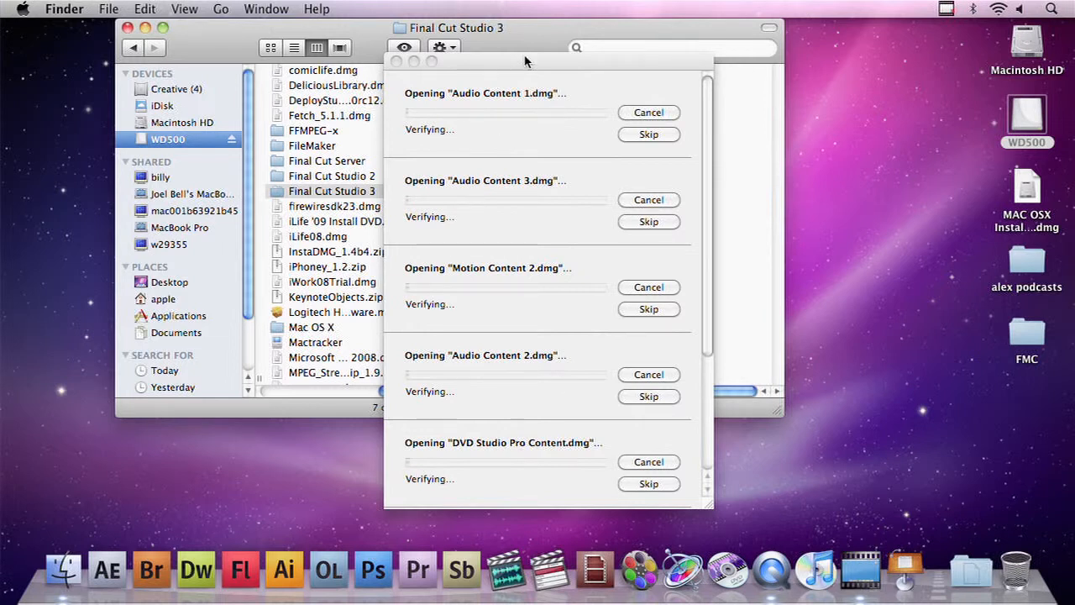
mouse_move(562, 131)
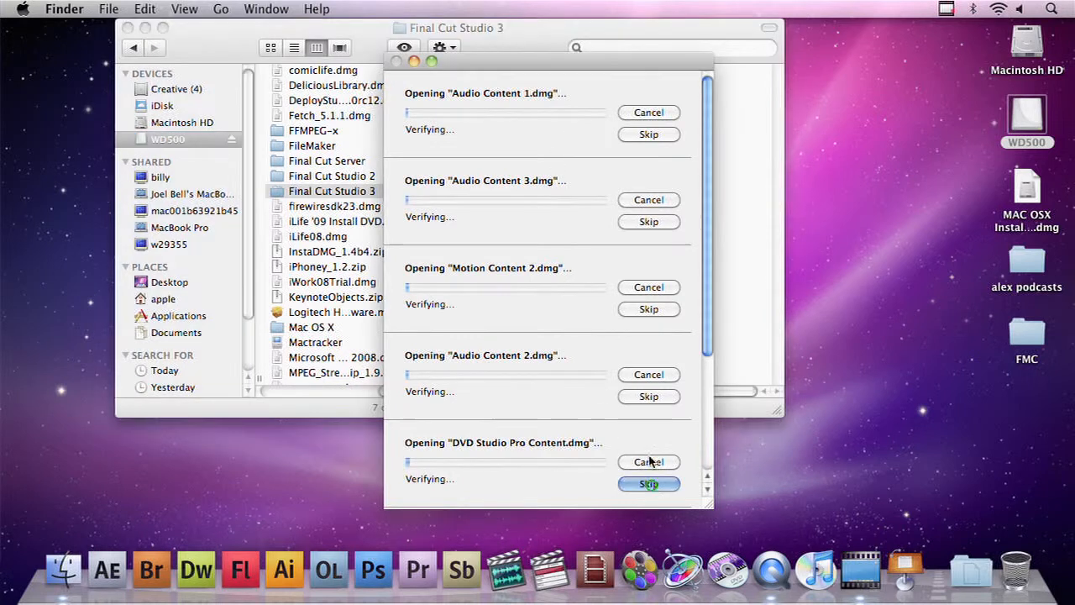
Step: Skip verification on the Final Cut Studio 3 images so they mount, and reposition the Install window
left_click(648, 484)
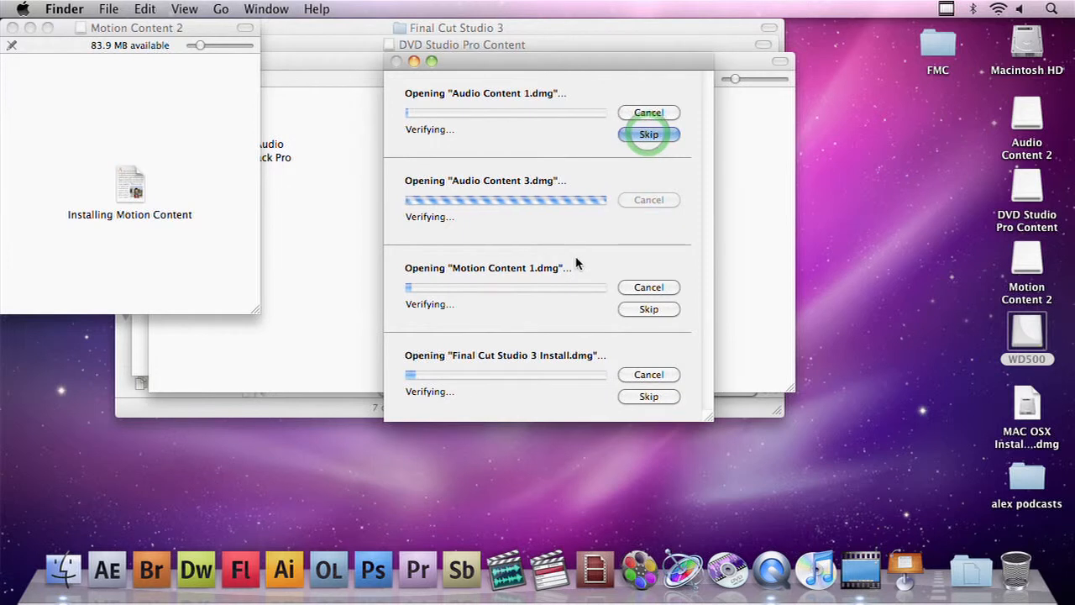
left_click(649, 134)
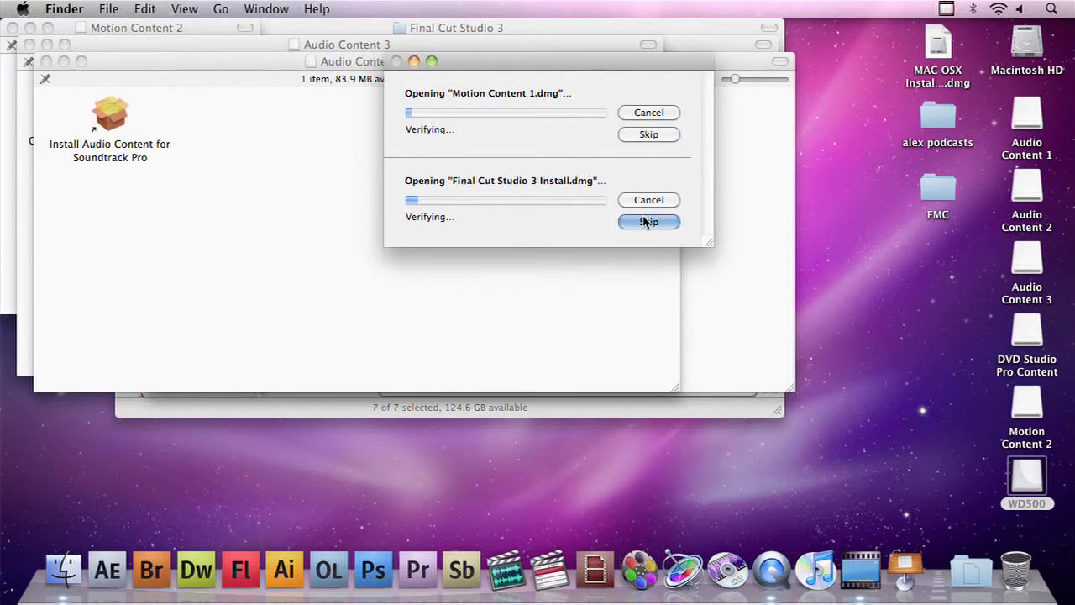
left_click(649, 222)
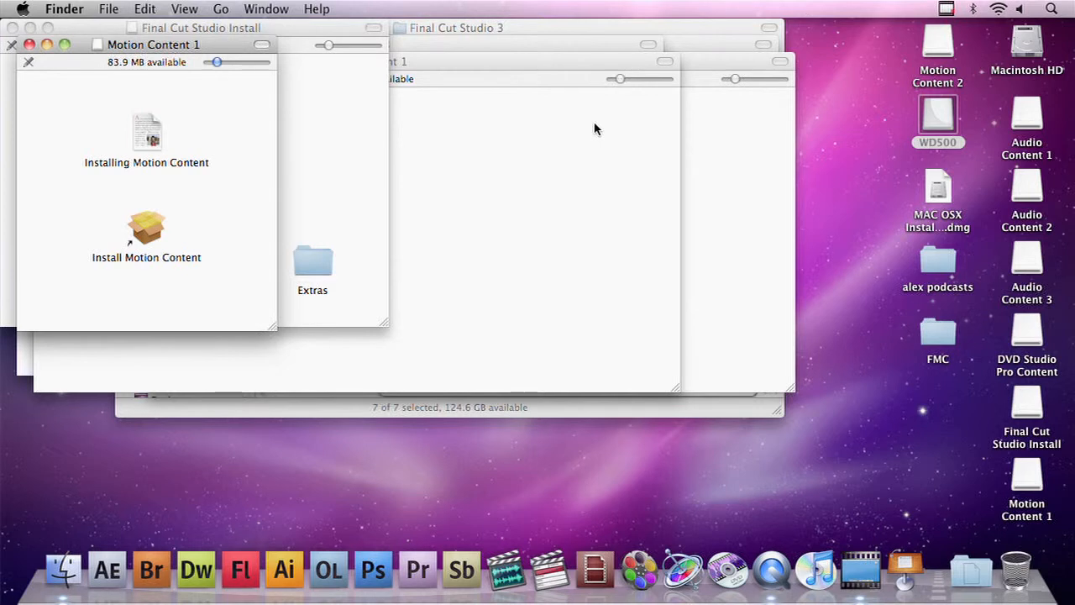
mouse_move(1072, 121)
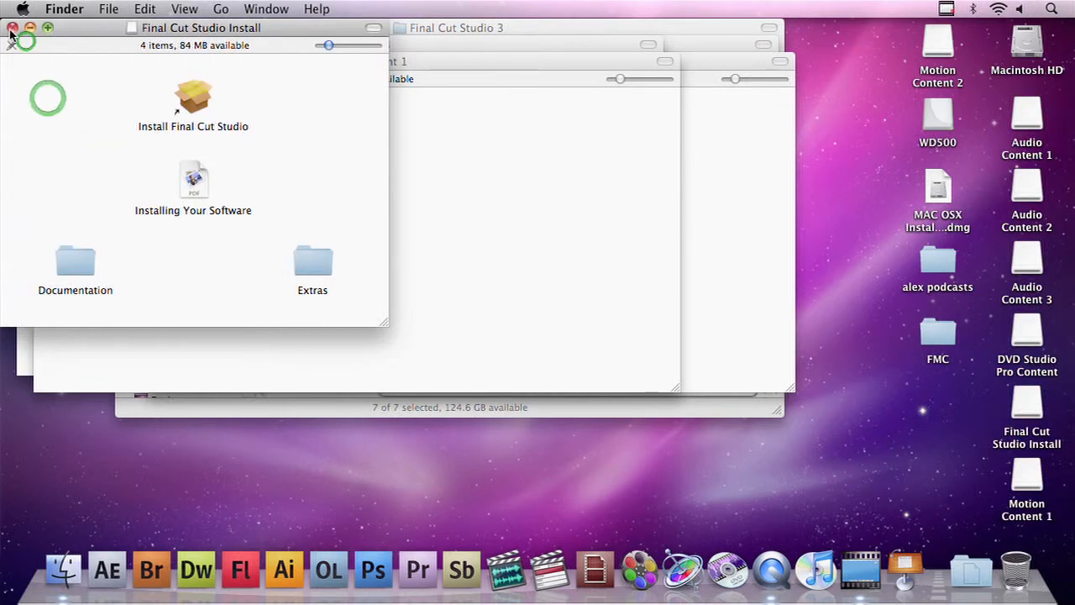
left_click_drag(195, 27, 228, 68)
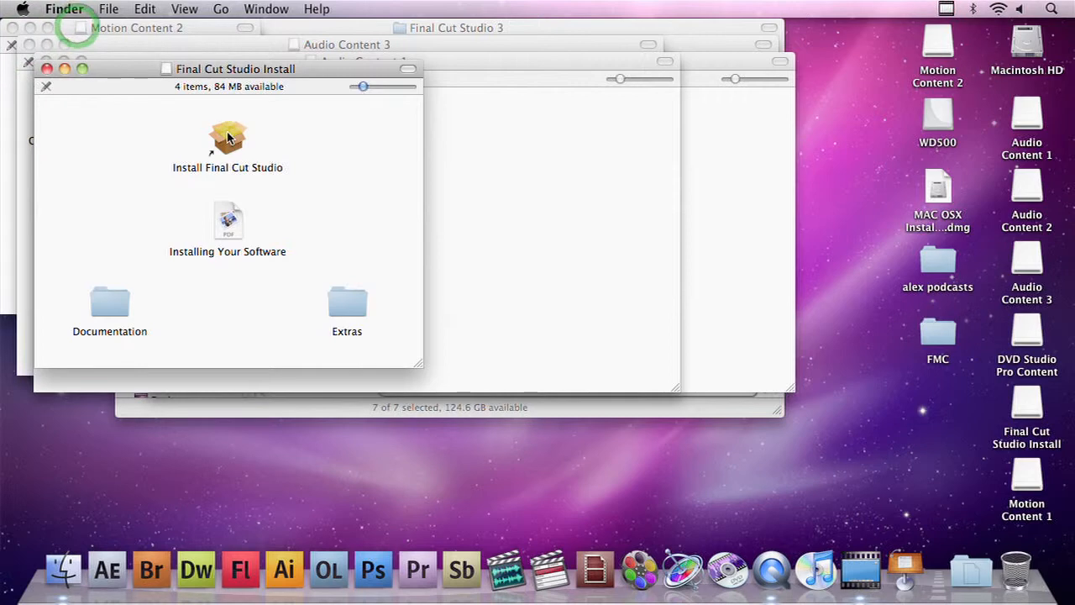